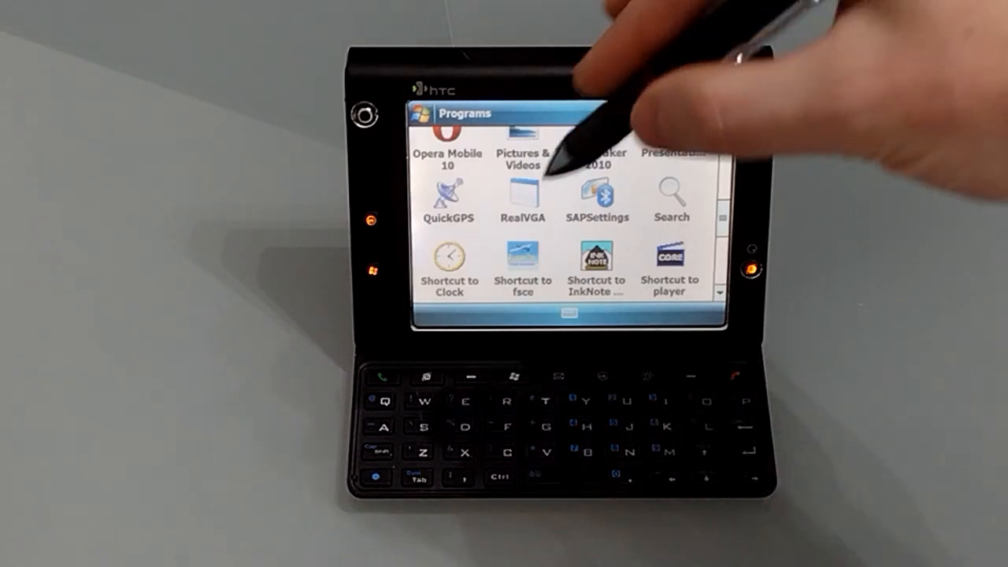
Switch the display to full VGA resolution in RealVGA.
left_click(523, 197)
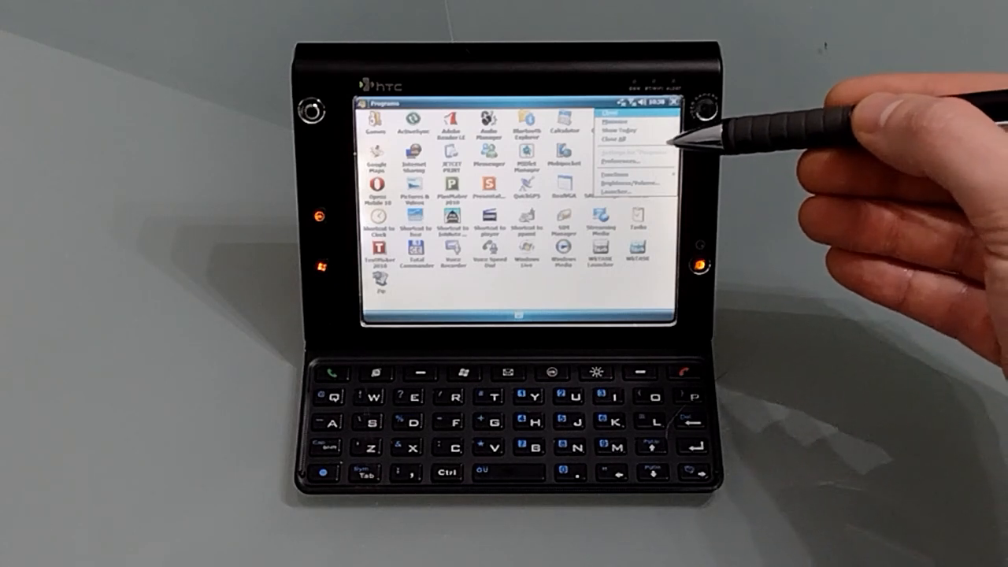
mouse_move(674, 176)
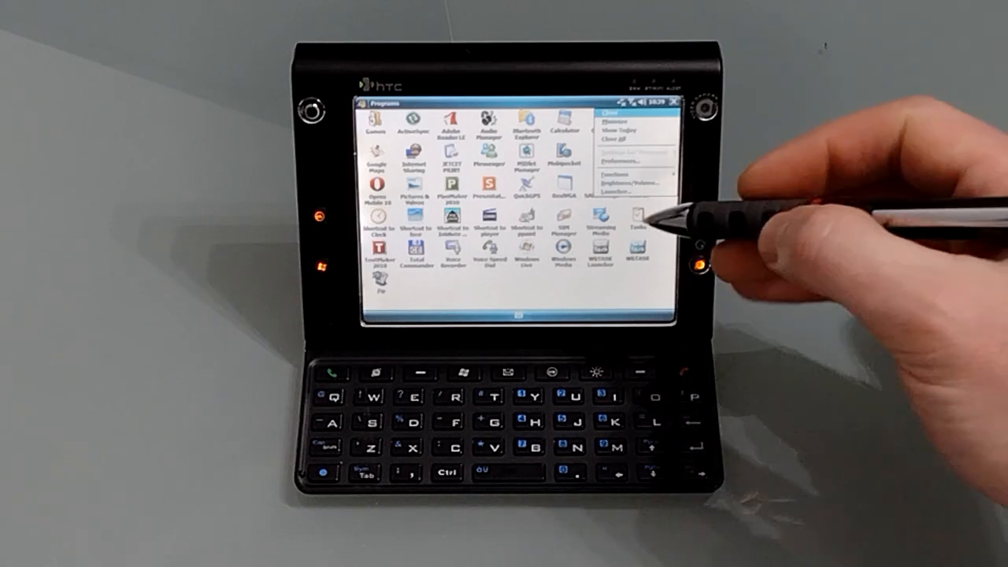
Close the Programs window from the WKTASK title-bar menu, returning to the Today screen.
left_click(618, 174)
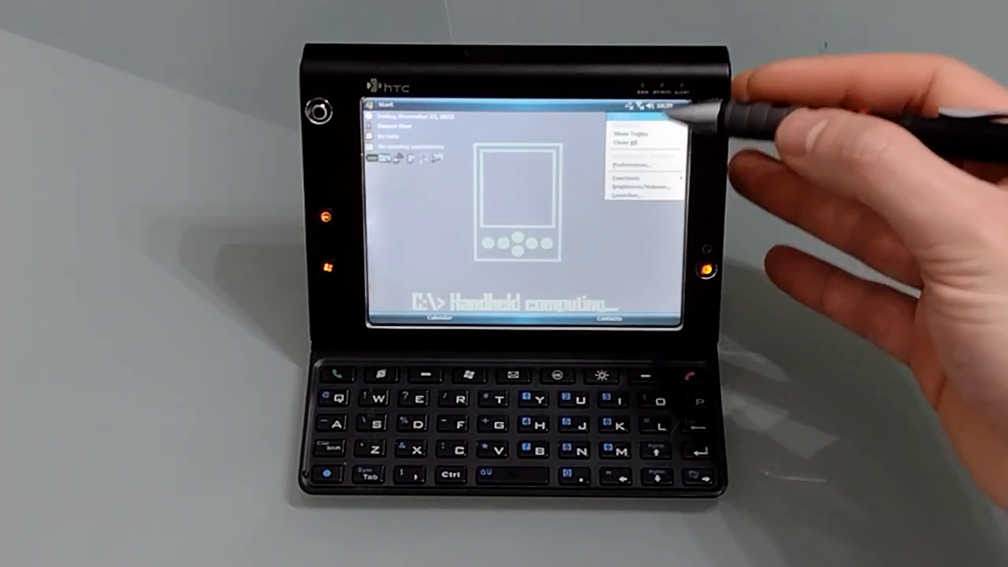
Reach WKTASK's Settings screen through its title-bar menu.
left_click(626, 163)
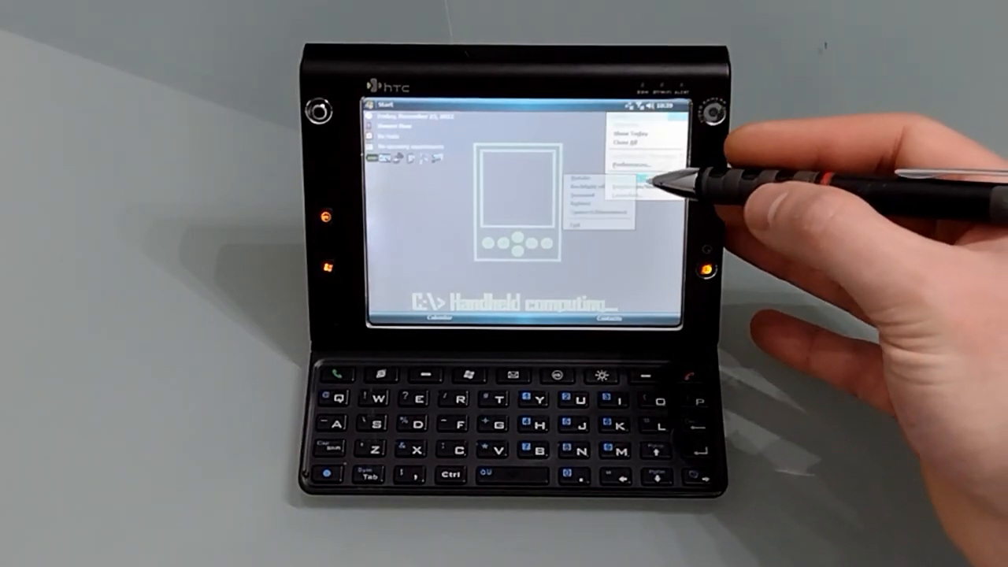
left_click(633, 177)
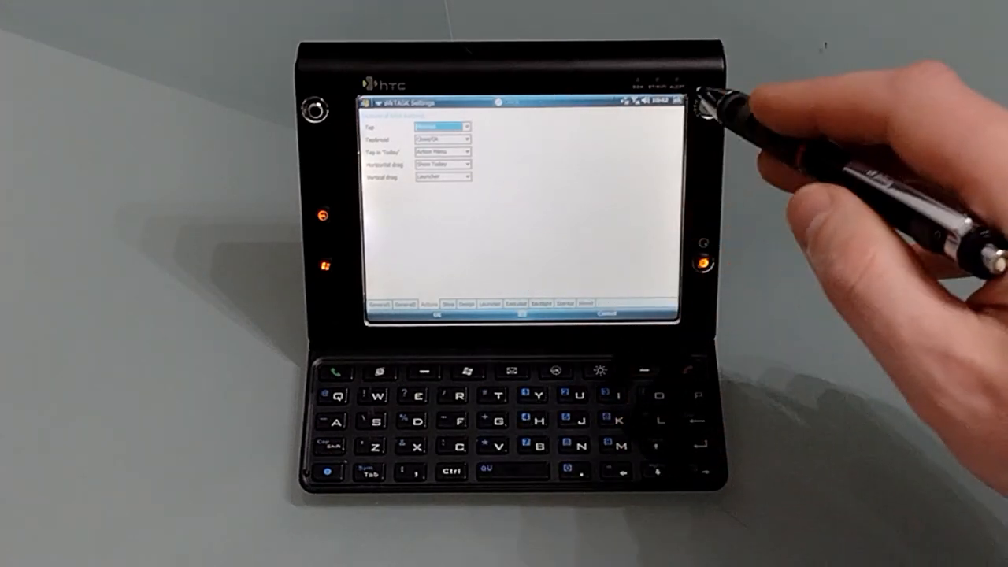
Review the Gestures tab and leave the WKTASK settings with OK.
left_click(465, 126)
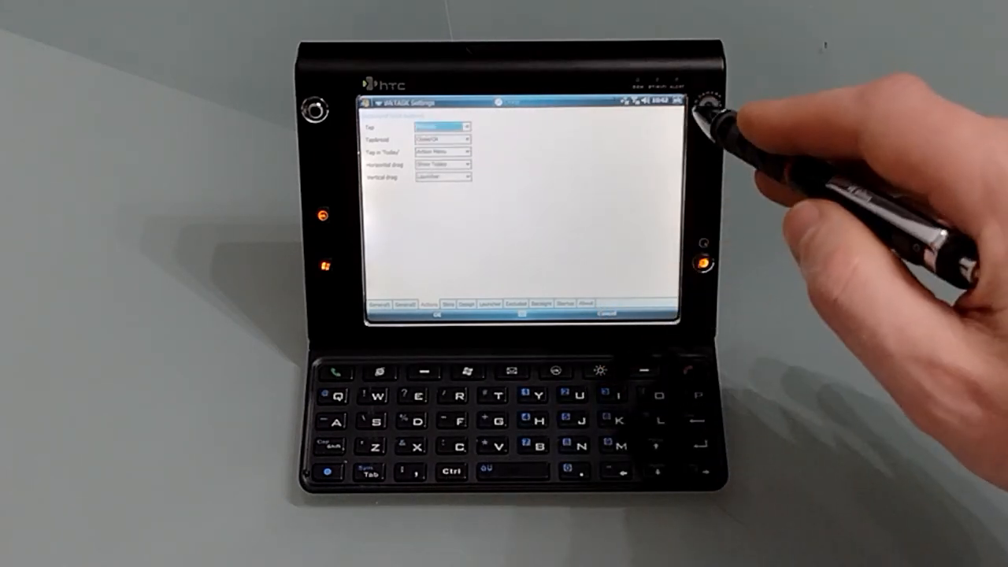
left_click(466, 140)
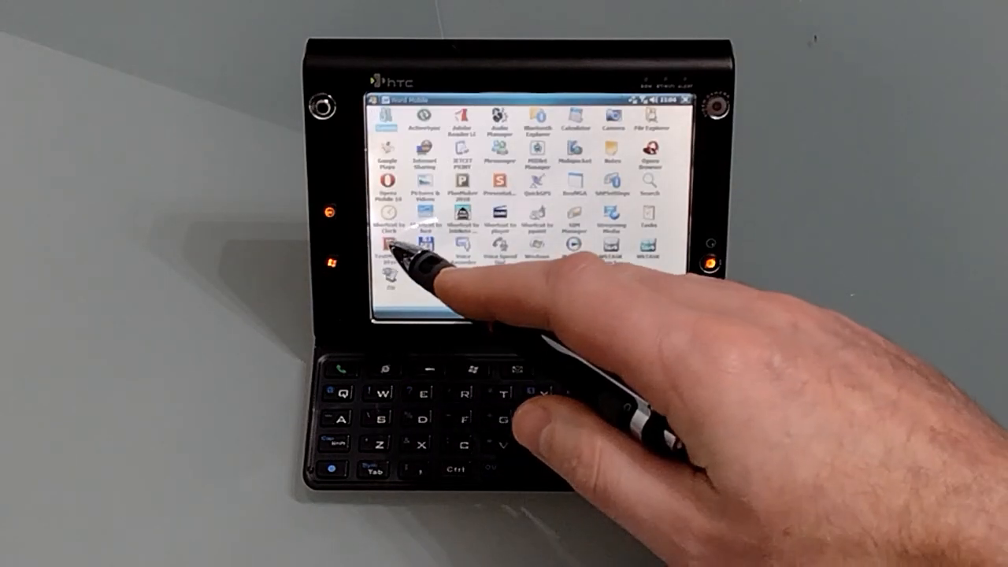
Launch TextMaker 2010 and dismiss the Tip of the Day, leaving a blank Untitled document.
left_click(392, 259)
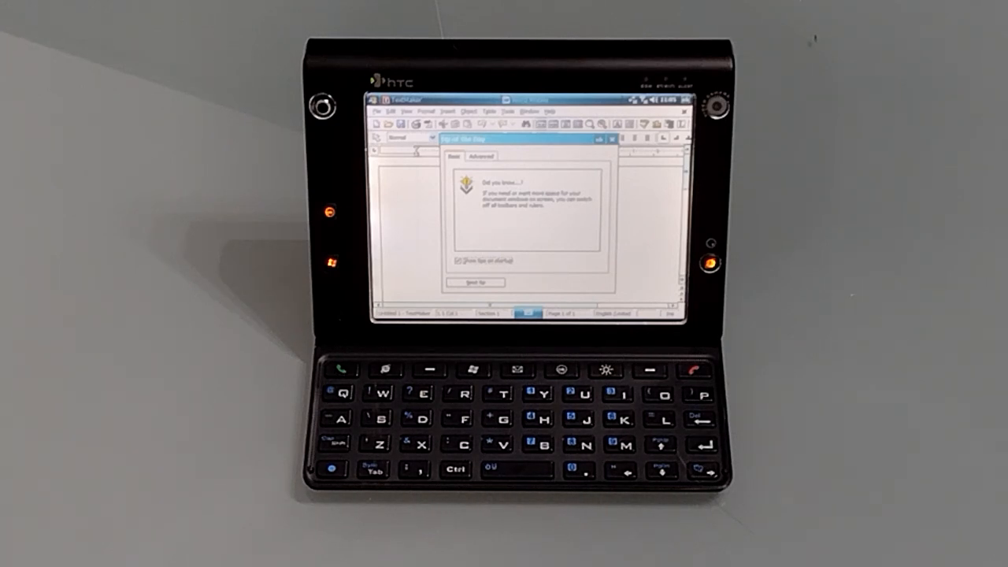
left_click(475, 282)
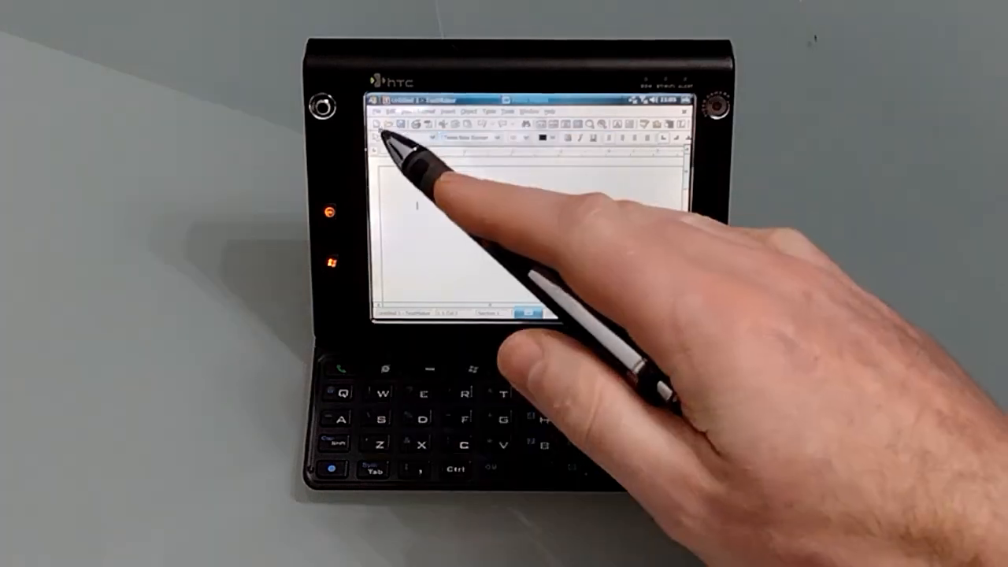
Adjust the page zoom on Sample 1.docx, scroll through it, and bring up its File menu.
left_click(378, 112)
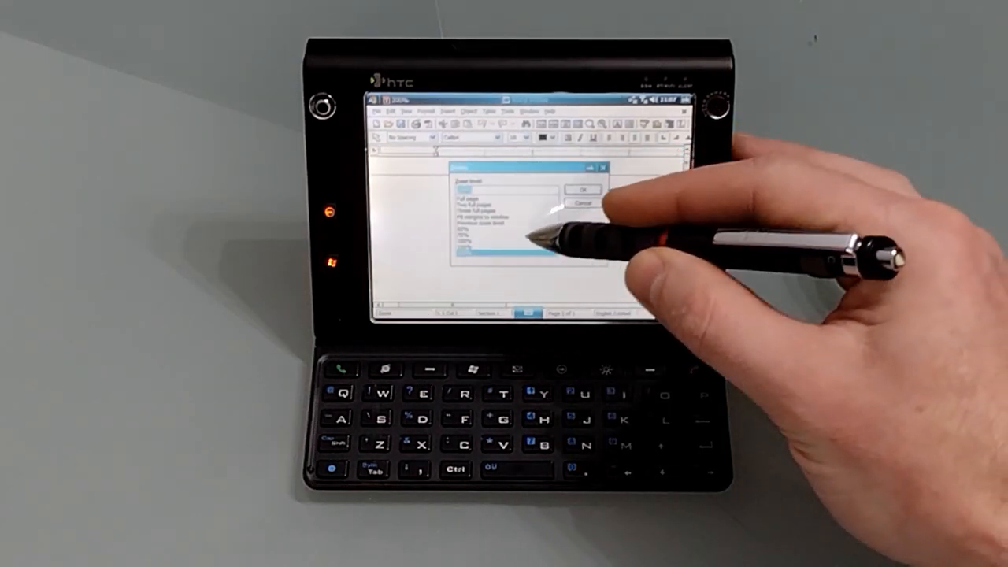
left_click(583, 189)
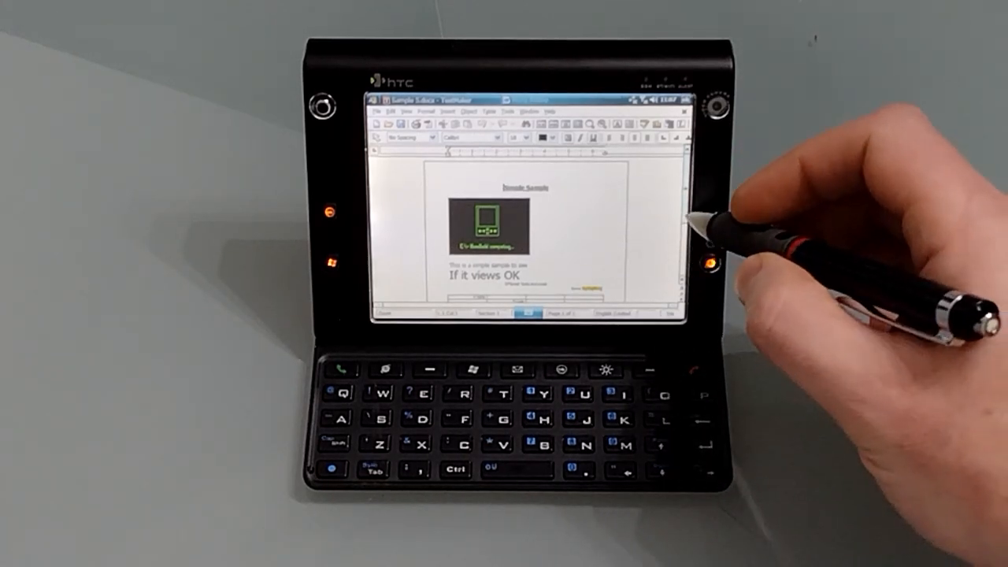
scroll("down", 3)
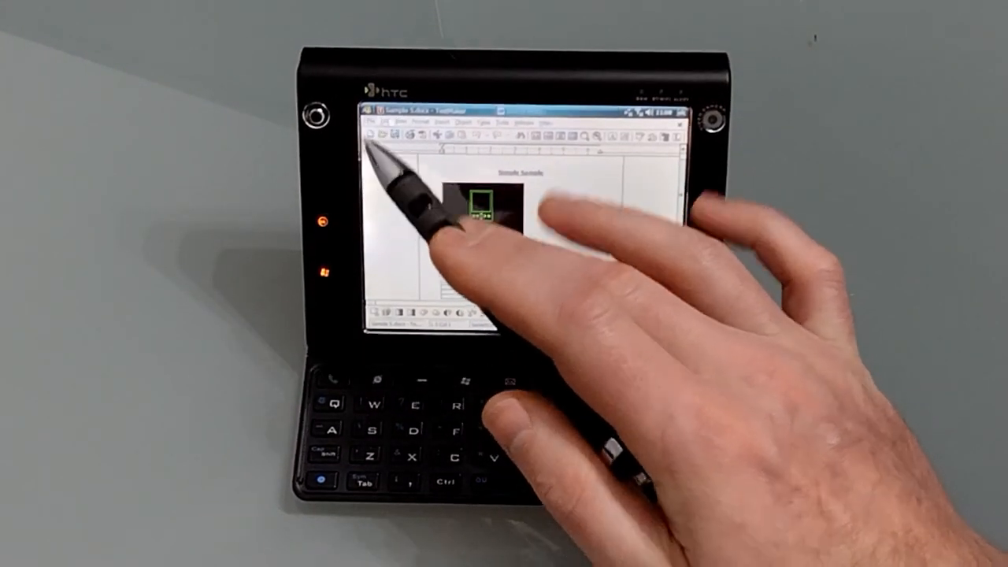
left_click(375, 122)
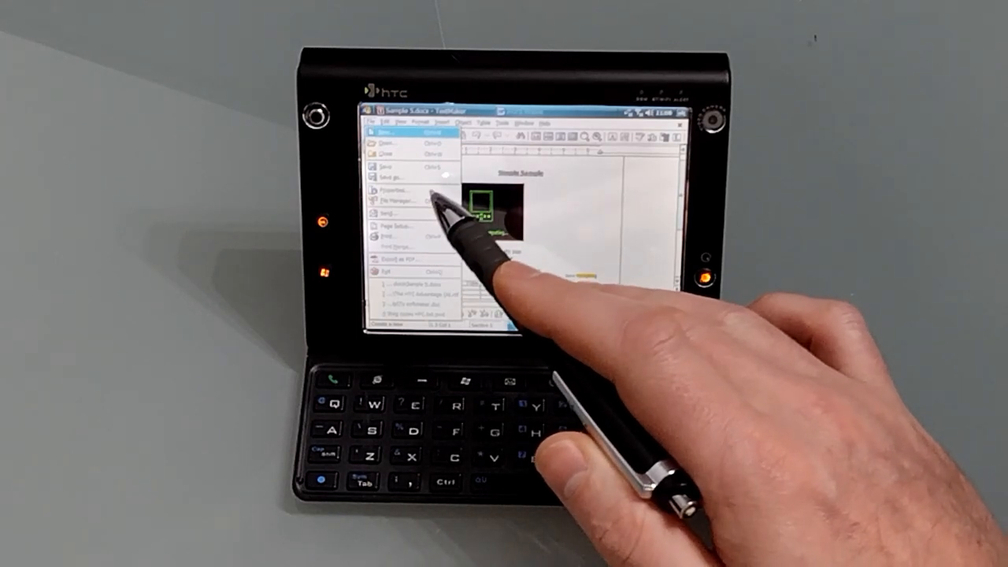
Use File > Open to pick another document from the folder listing and open it.
left_click(386, 141)
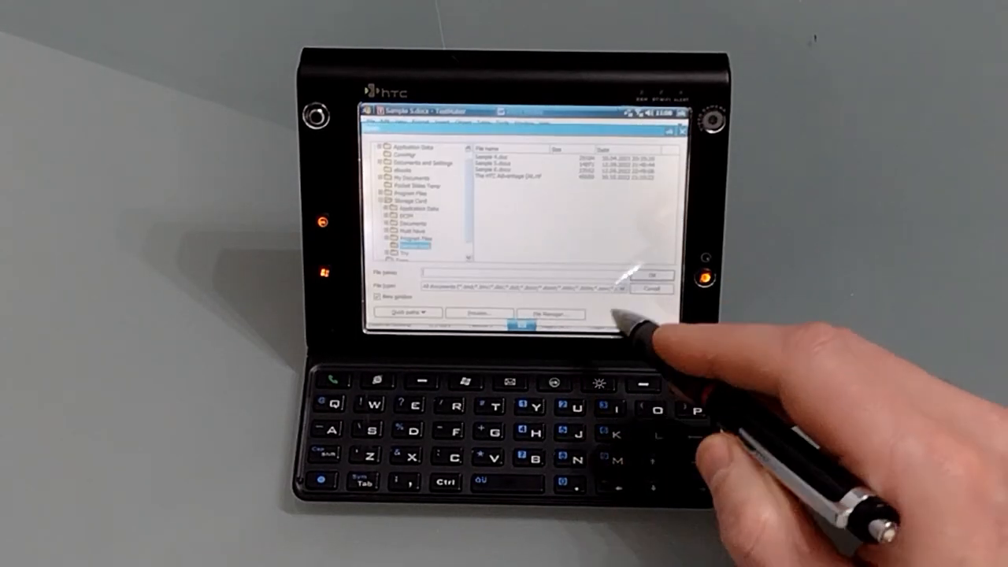
left_click(520, 286)
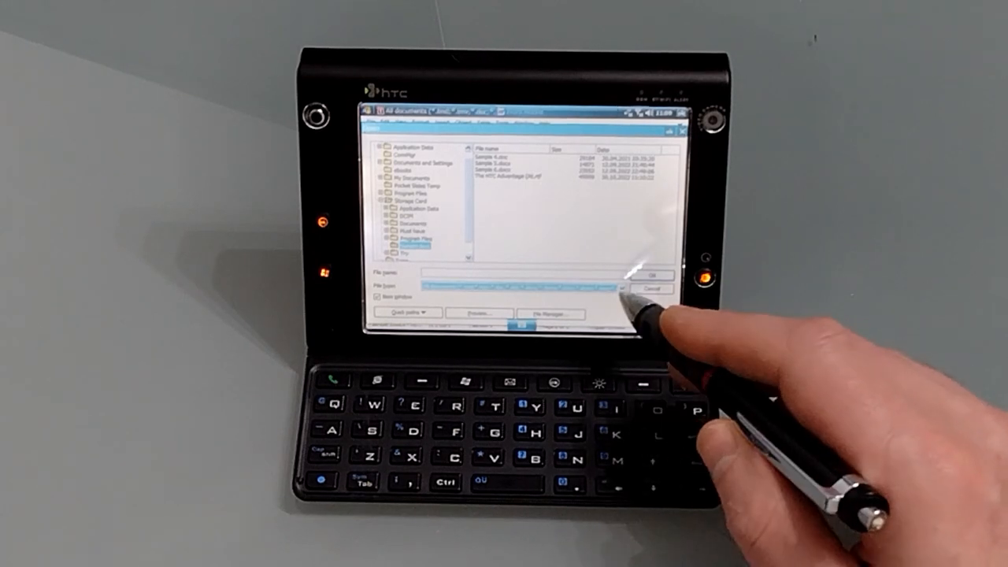
left_click(623, 286)
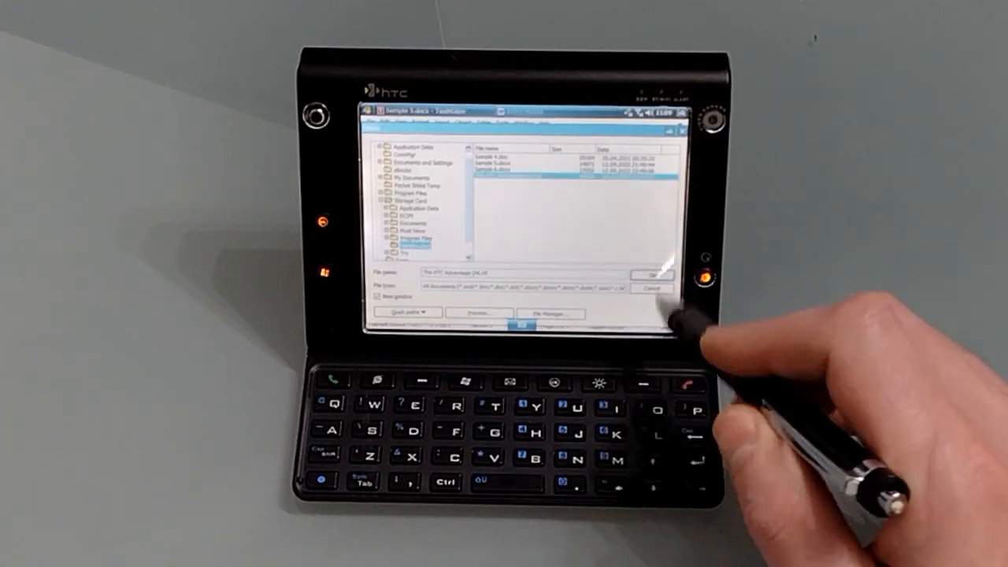
left_click(646, 274)
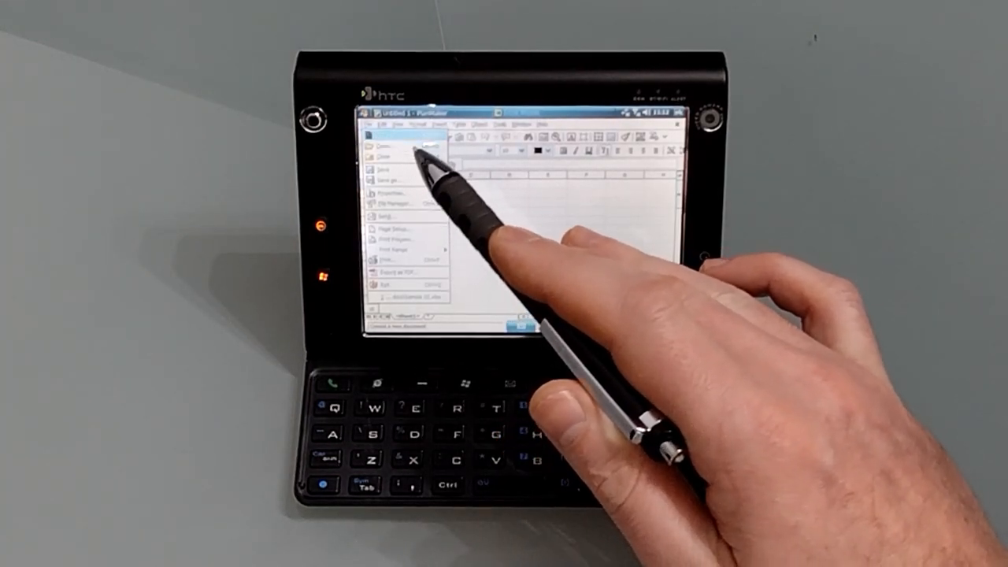
left_click(380, 145)
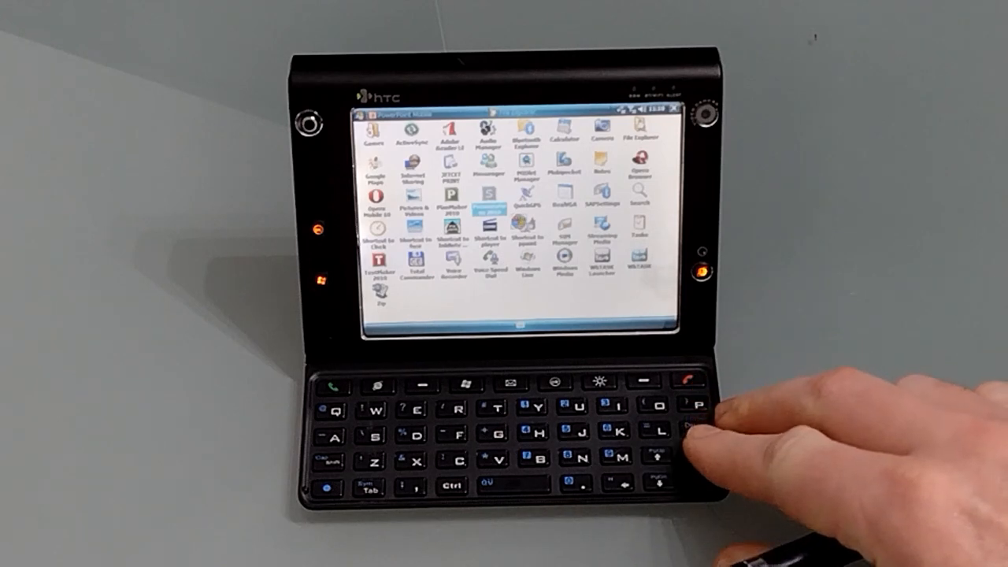
Launch Presentations 2010 from the Start screen's program grid.
left_click(481, 213)
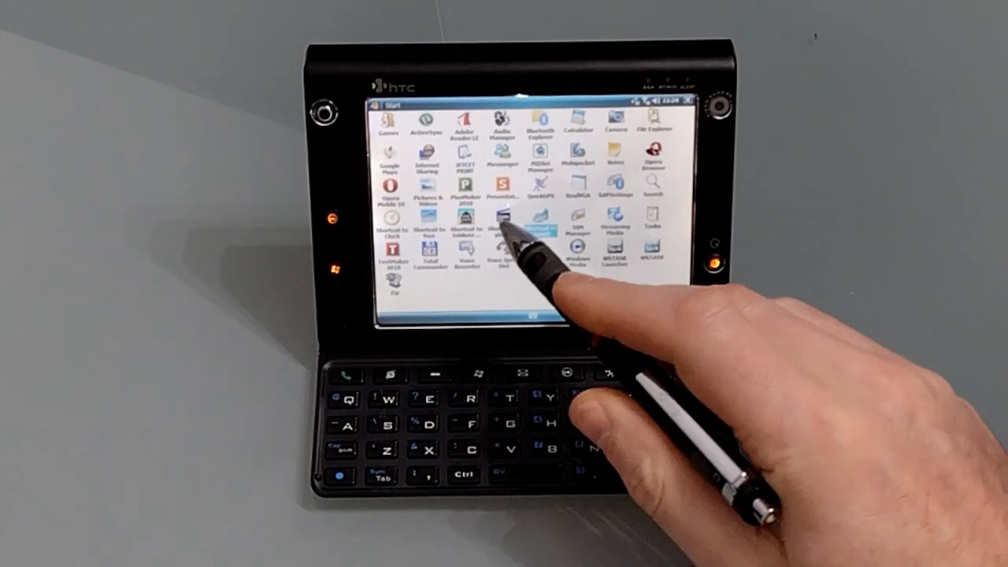
Launch Opera Mobile 10, accept its welcome terms and select the address bar on the Speed Dial.
left_click(508, 228)
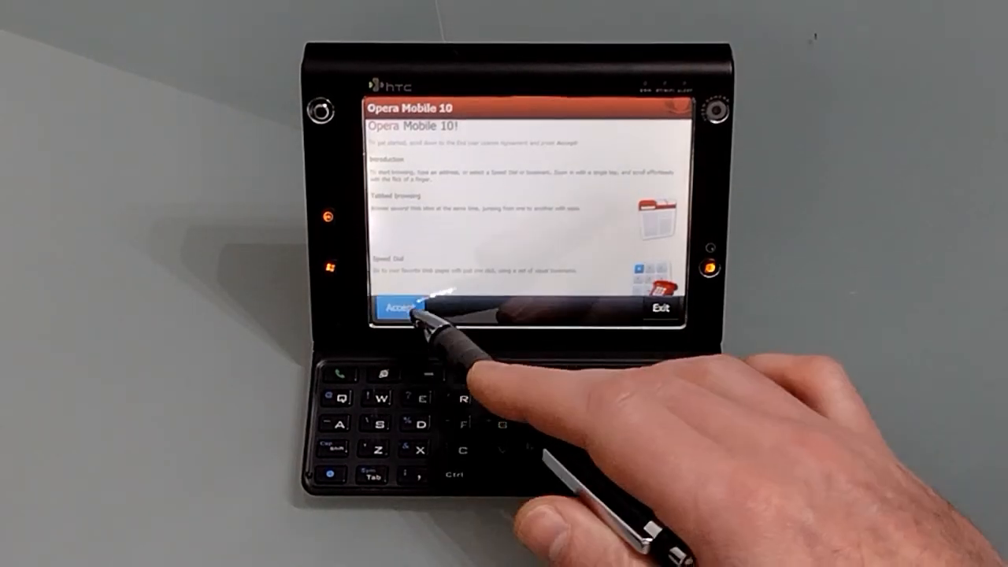
left_click(408, 305)
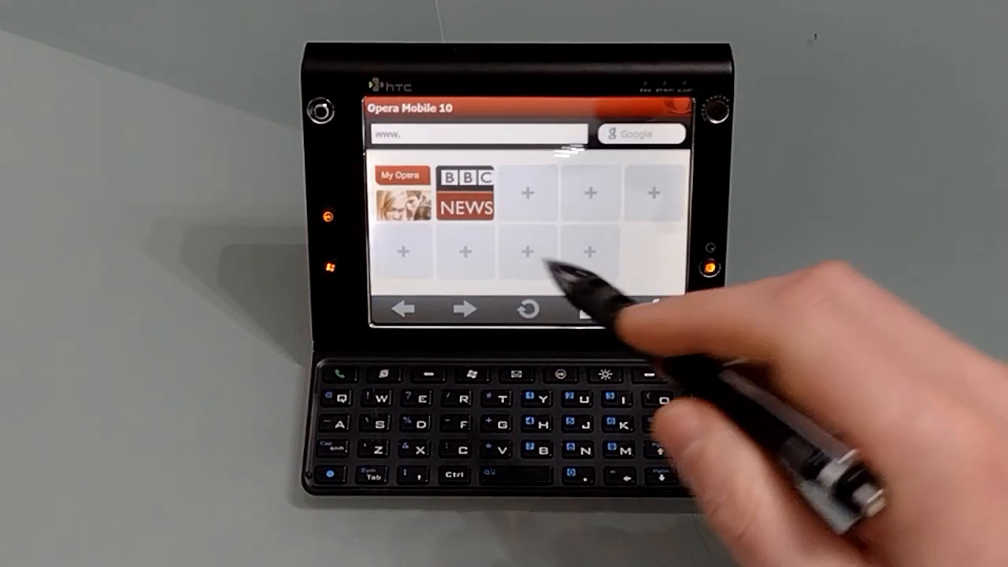
left_click(473, 134)
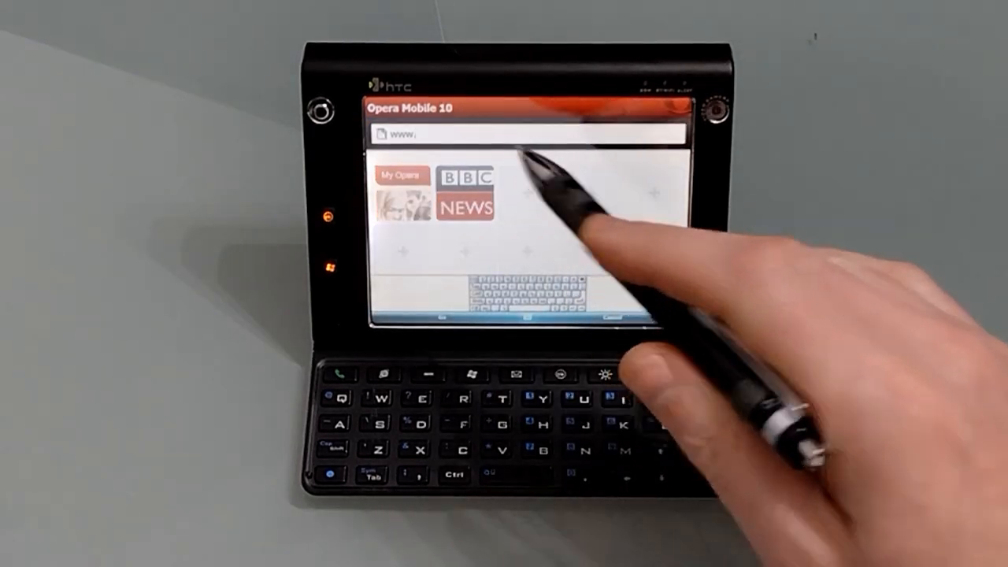